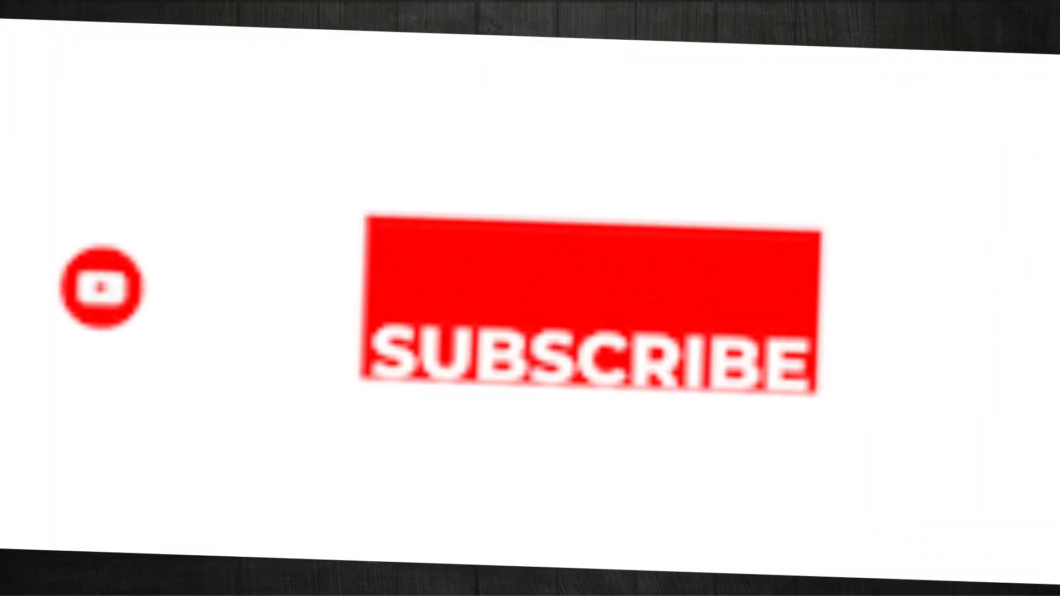
Play the preview until the red SUBSCRIBE button changes to grey SUBSCRIBED.
left_click(595, 304)
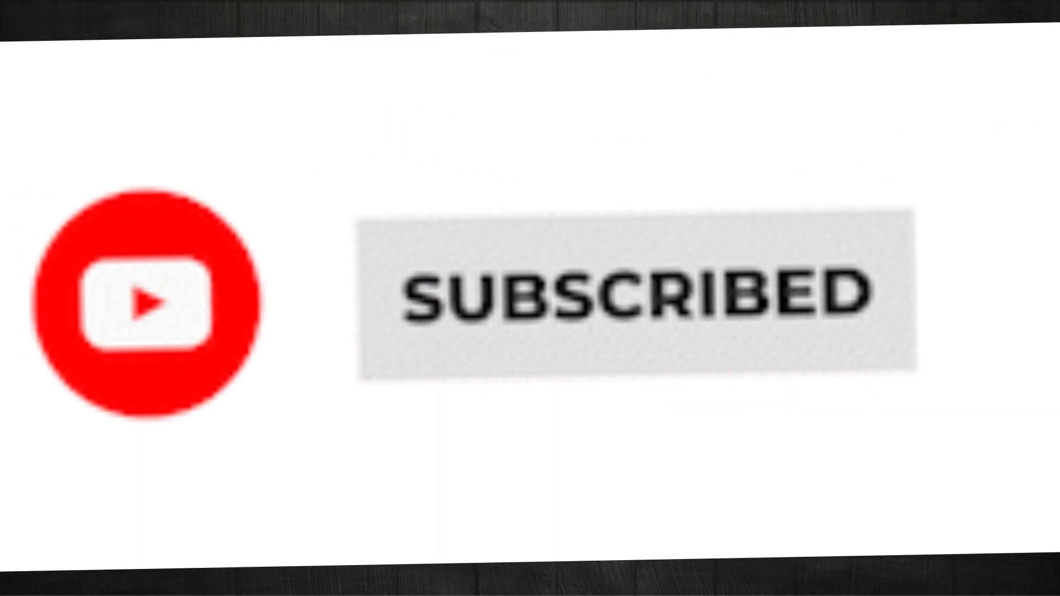